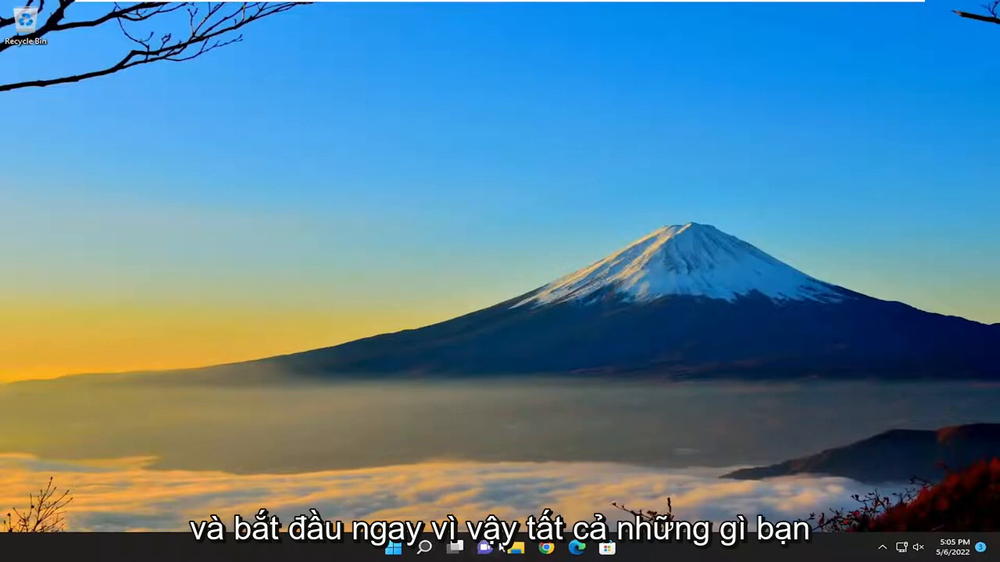
Search for 'regedit' and launch Registry Editor with Run as administrator
click(425, 547)
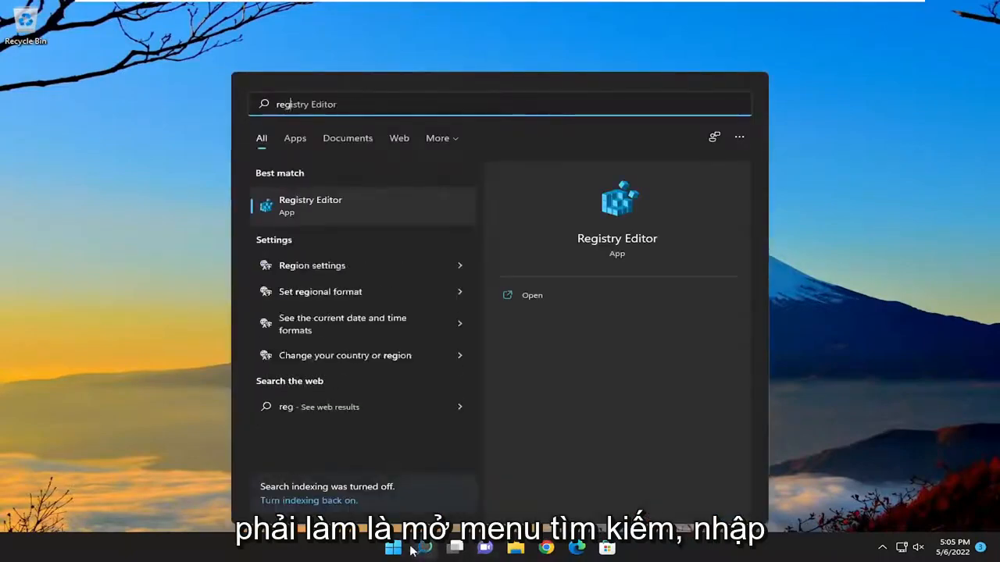
text(regedit)
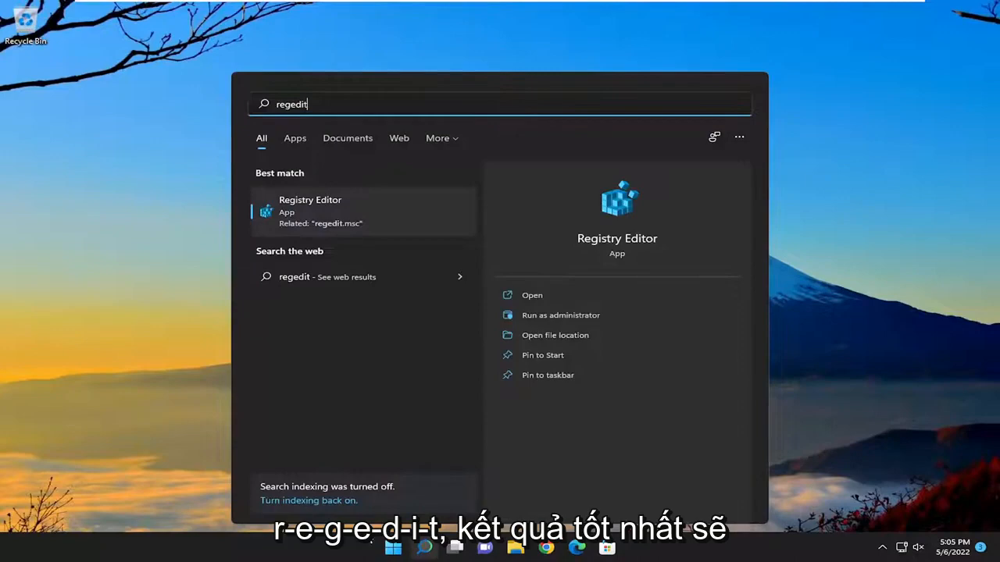
mouse_move(354, 356)
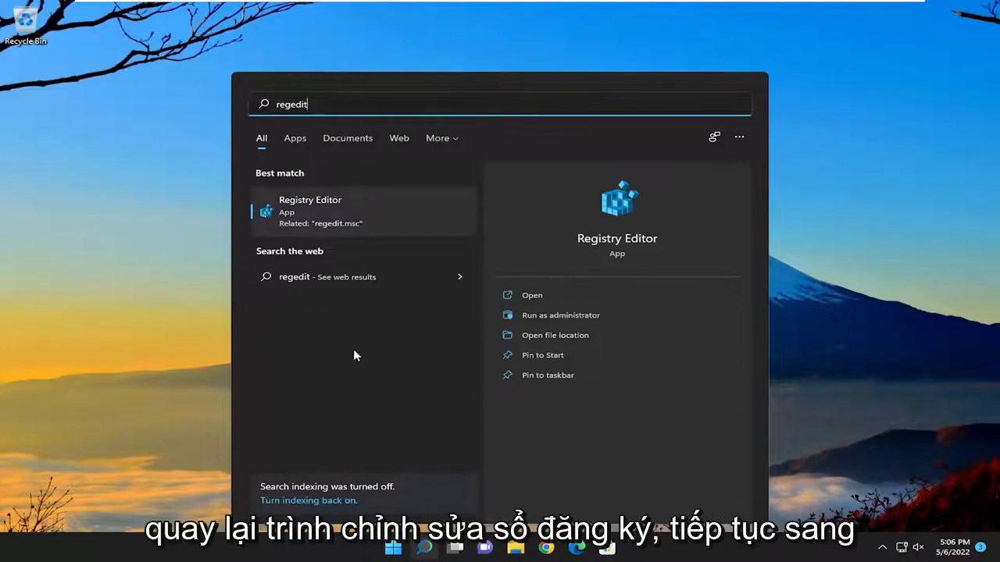
mouse_move(303, 205)
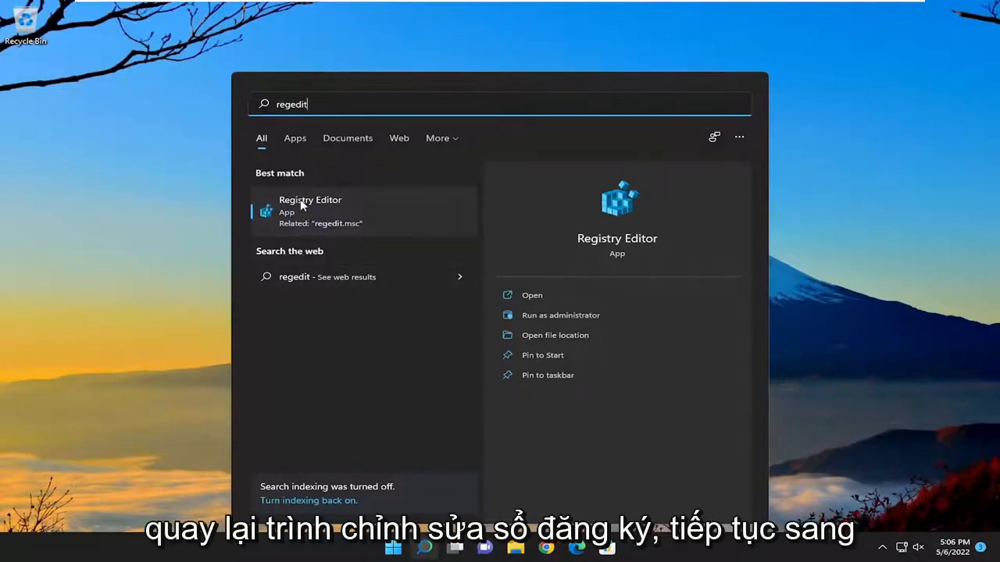
right_click(310, 206)
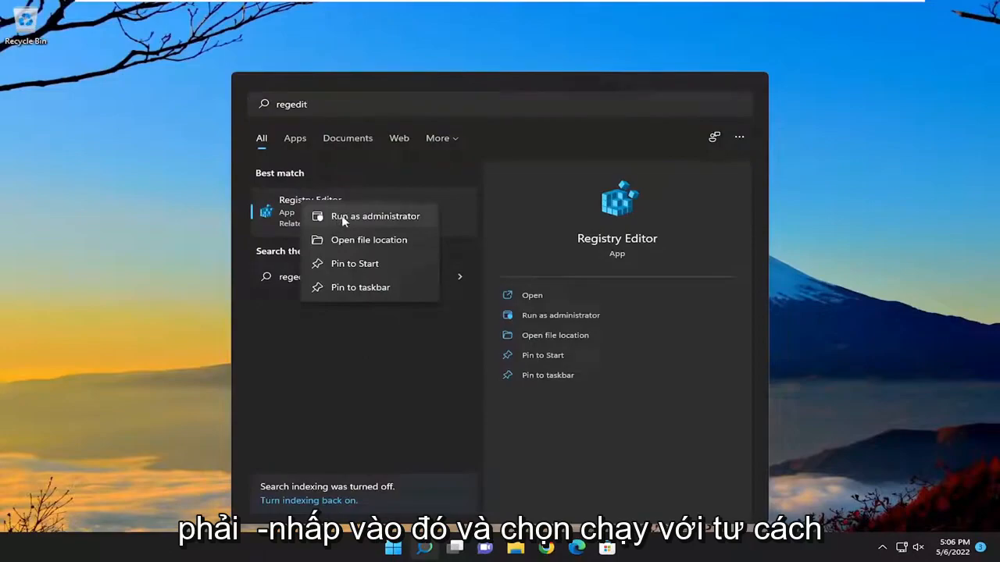
click(374, 215)
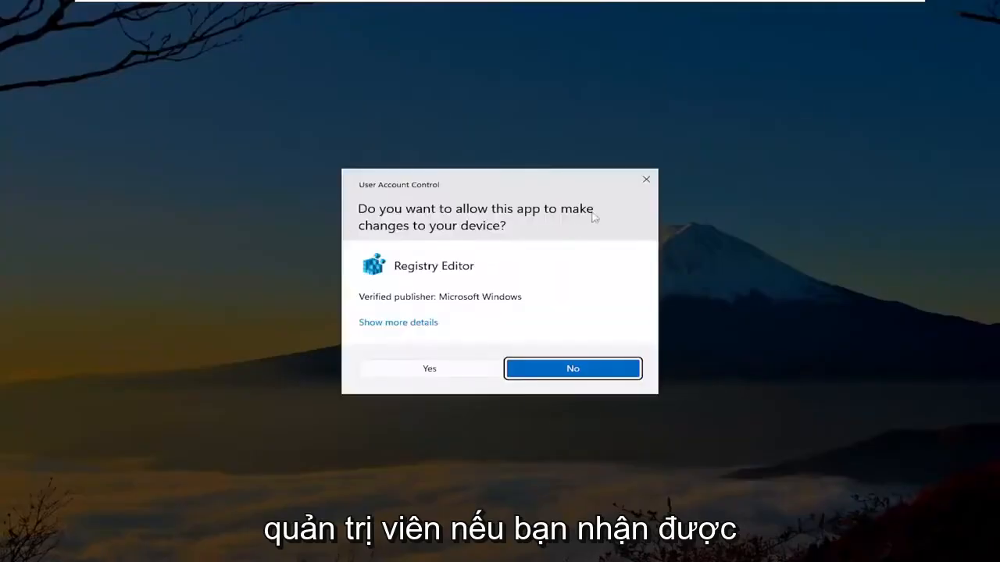
Allow the UAC prompt and collapse the key tree back to Computer
click(572, 369)
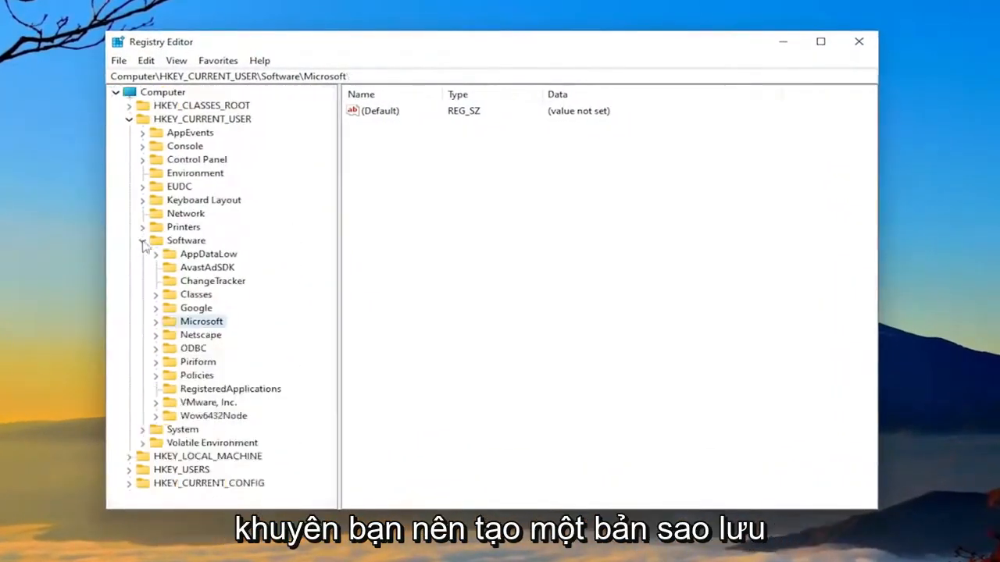
click(163, 91)
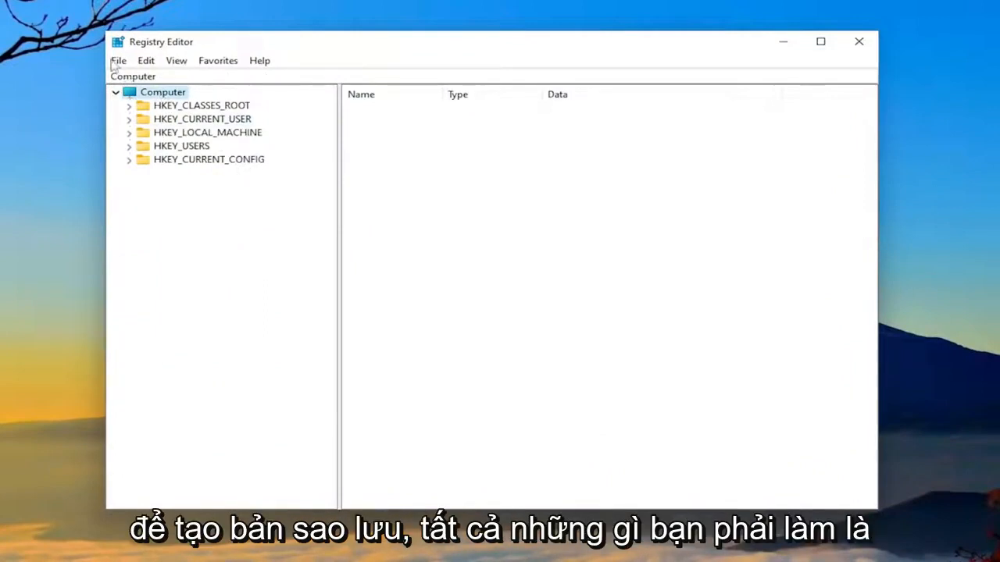
Start File > Export of the whole registry with Desktop as the save location
click(119, 59)
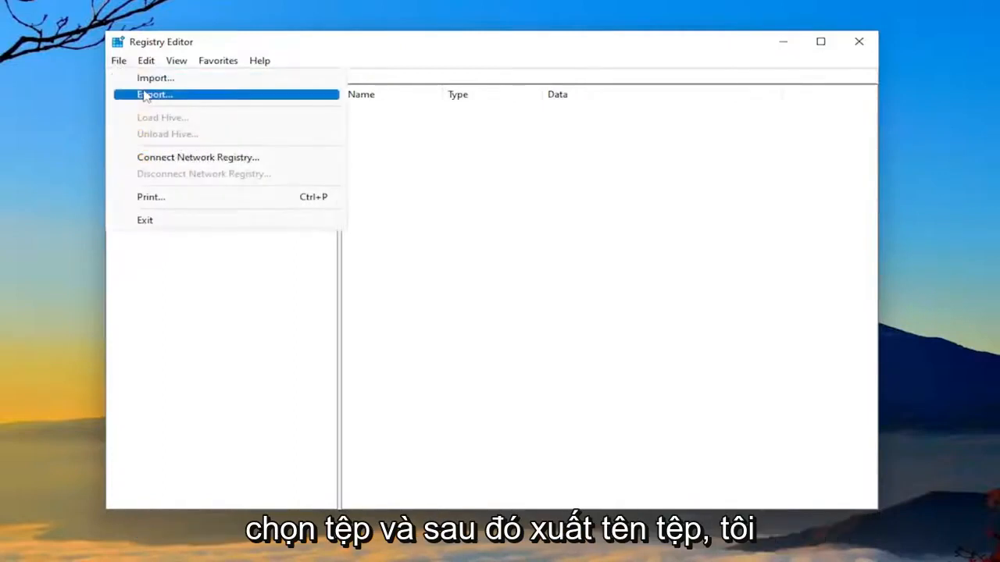
click(153, 94)
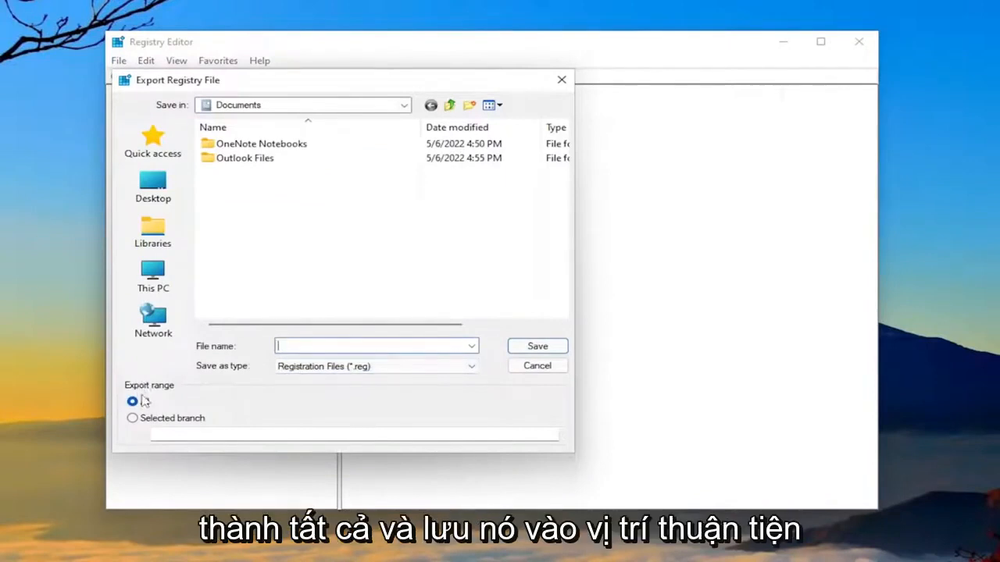
click(153, 188)
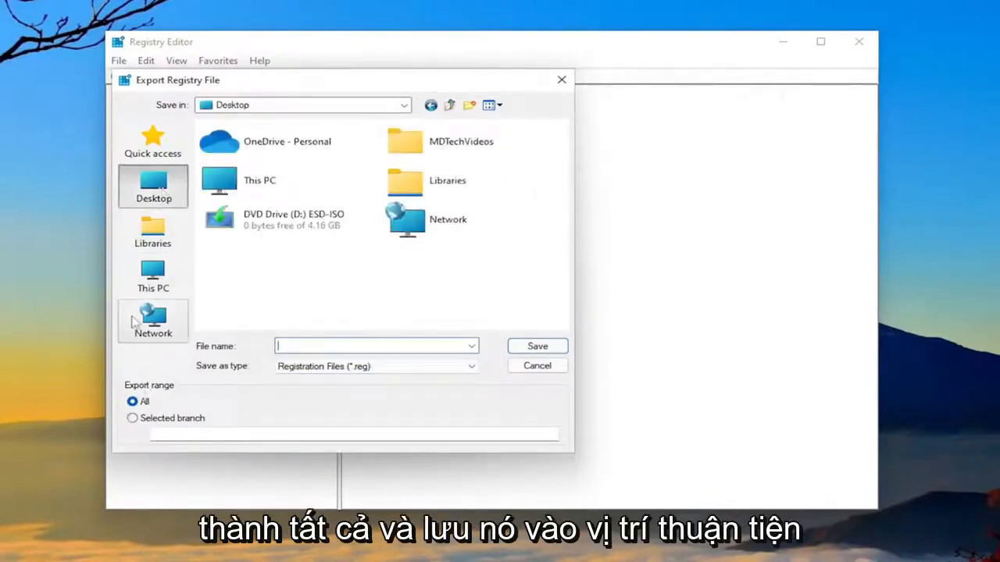
mouse_move(153, 320)
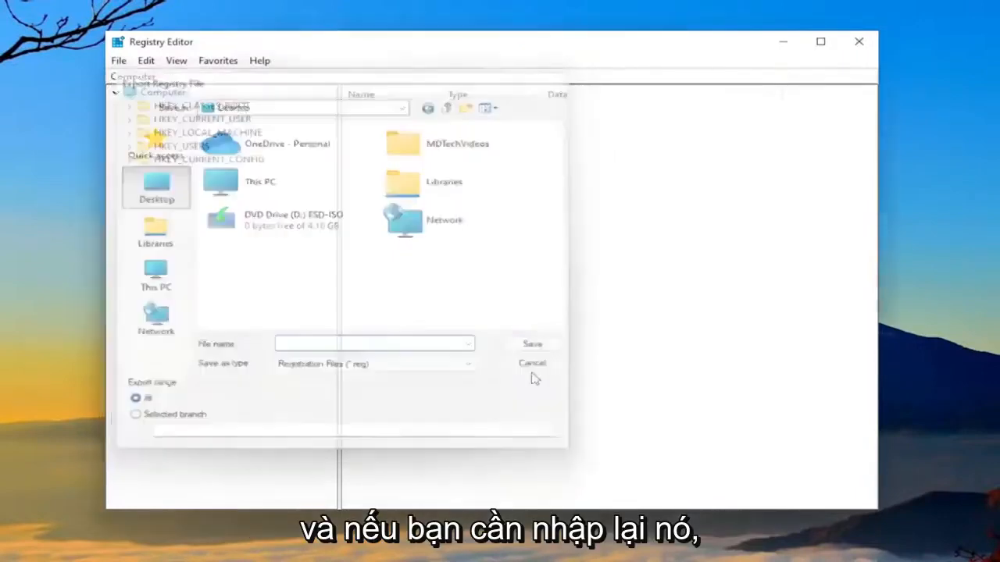
click(118, 59)
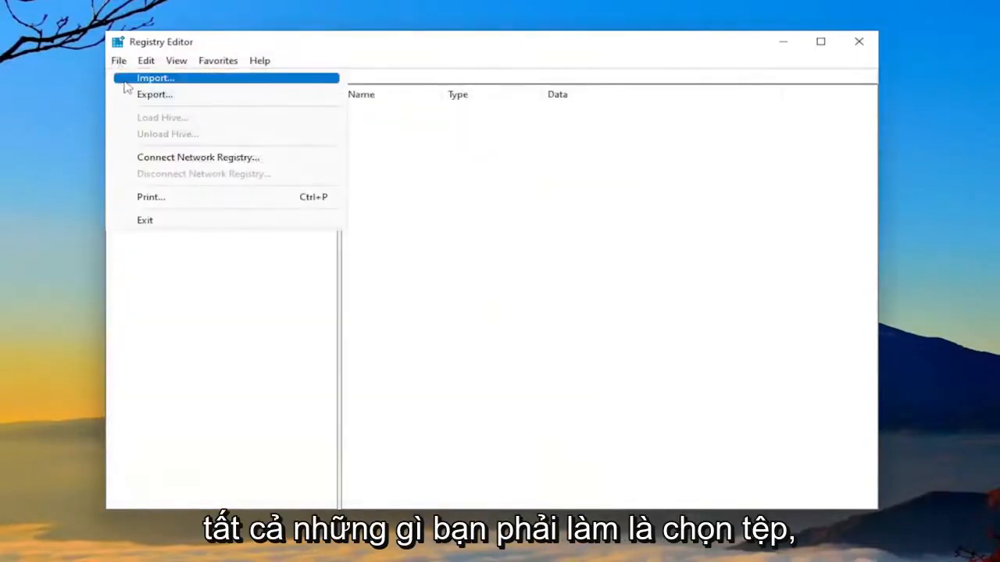
click(155, 78)
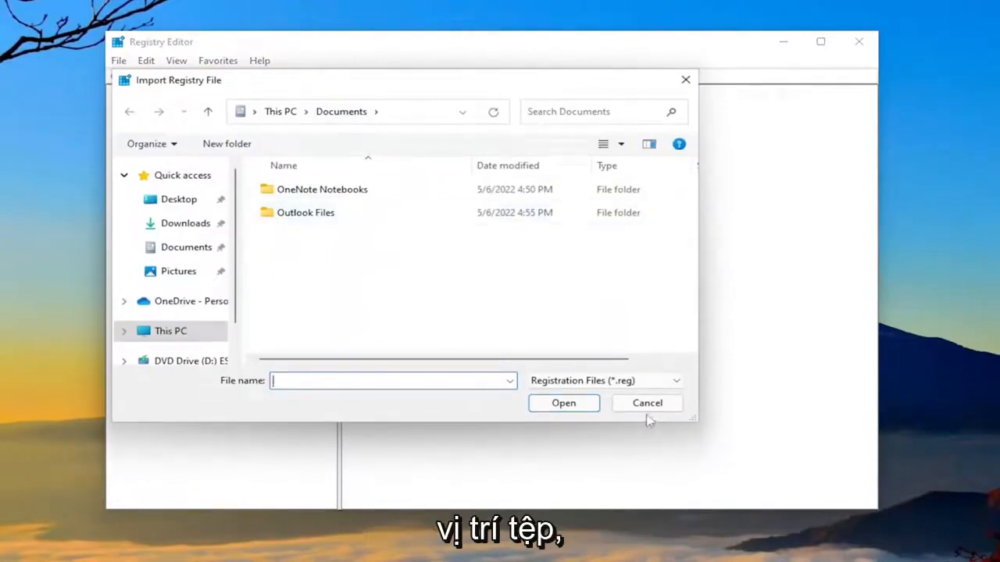
click(647, 403)
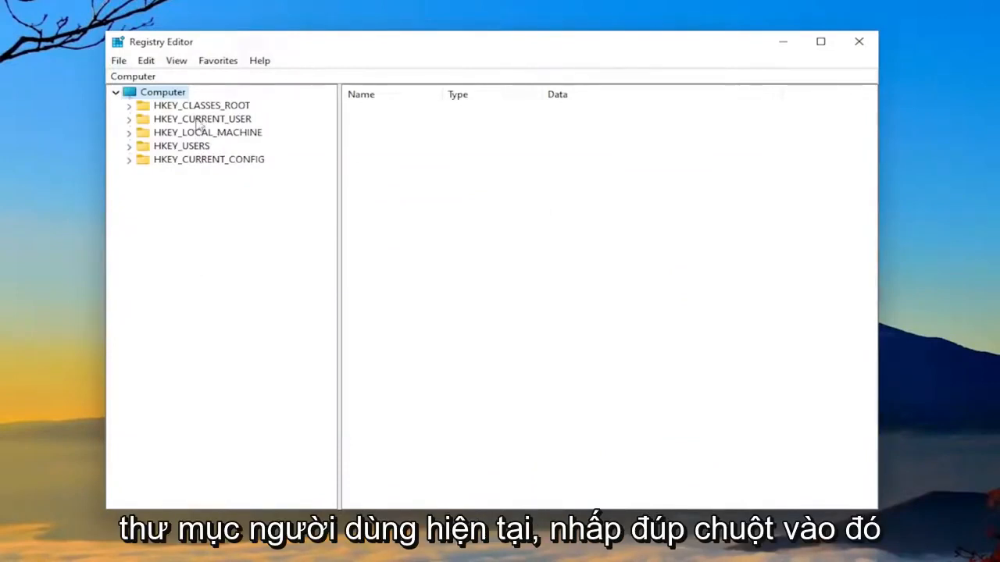
Expand HKEY_CURRENT_USER\Software\Microsoft\Office in the key tree
double_click(202, 118)
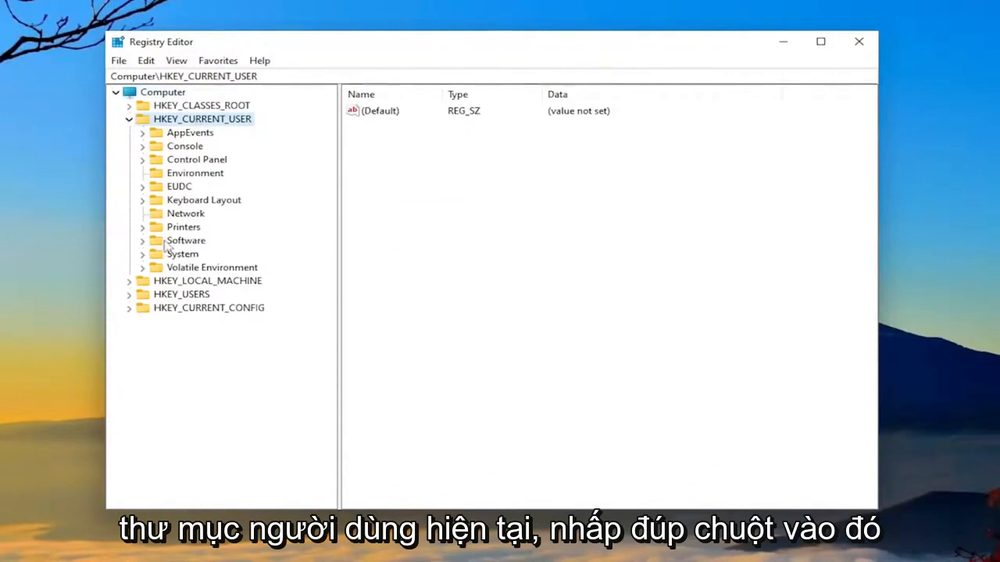
double_click(186, 240)
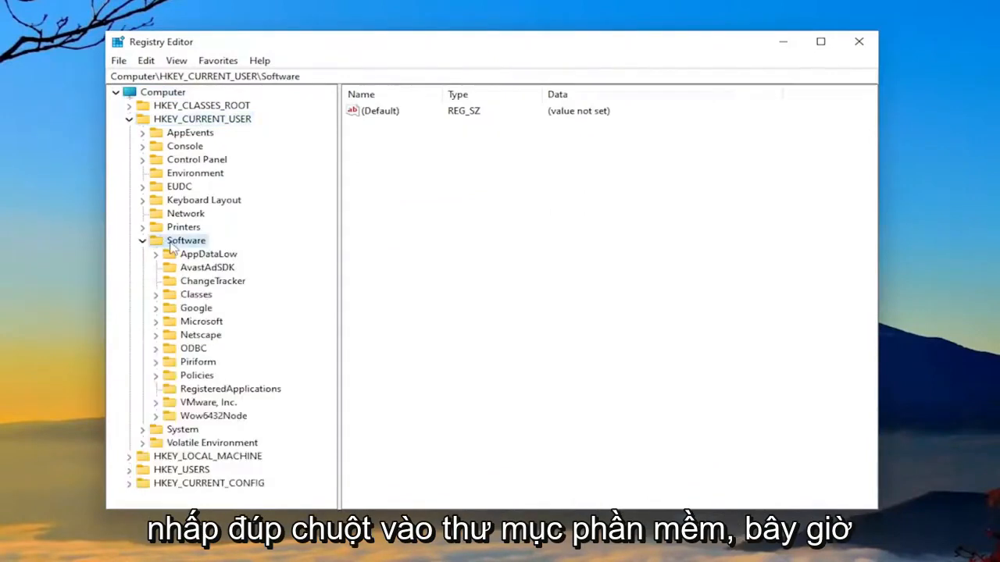
double_click(201, 322)
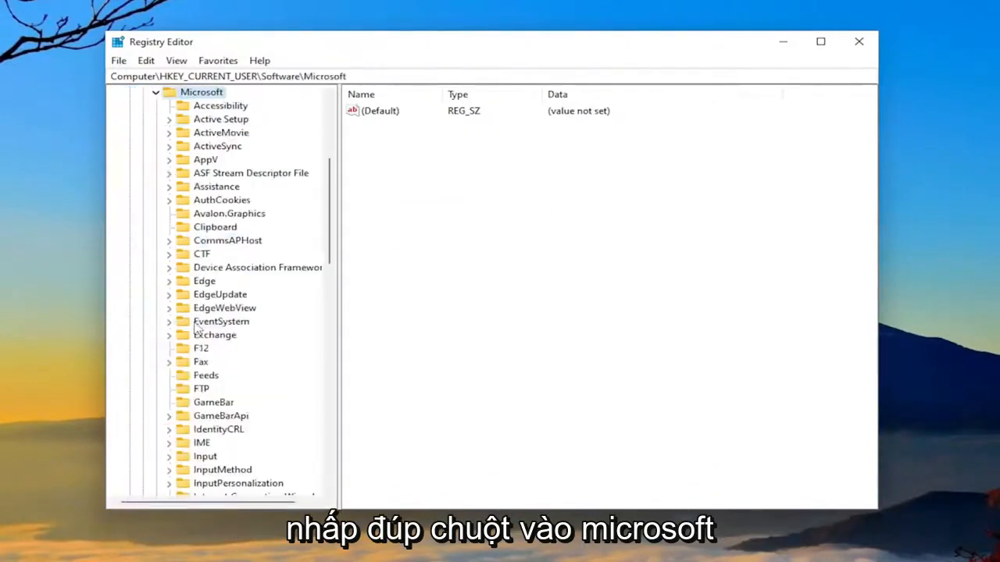
scroll(down, 3)
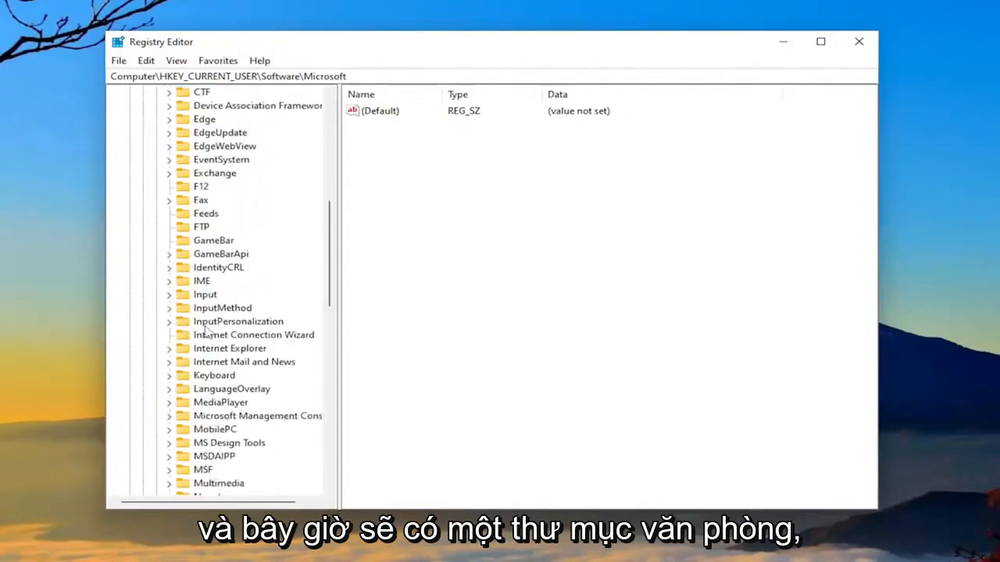
scroll(down, 3)
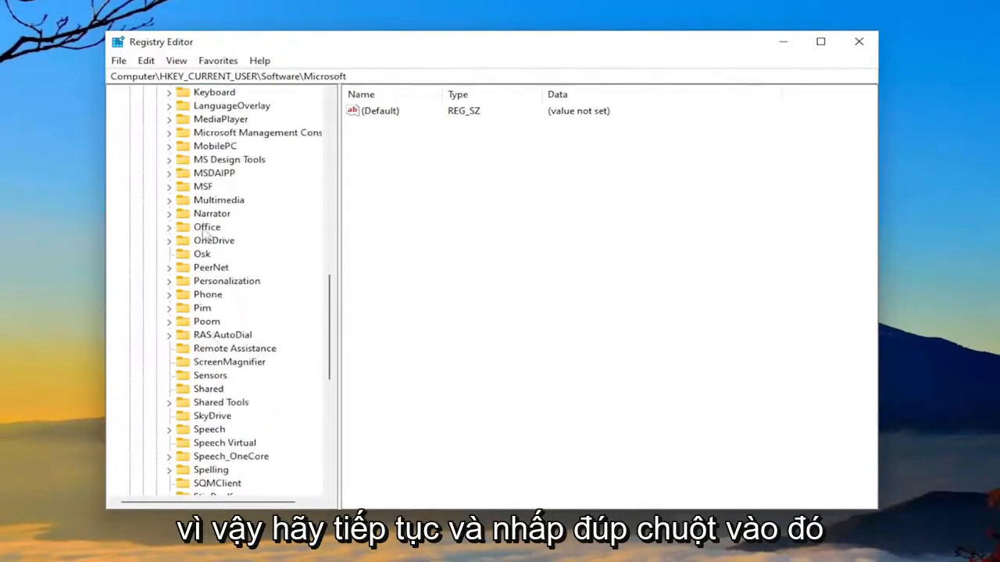
double_click(206, 226)
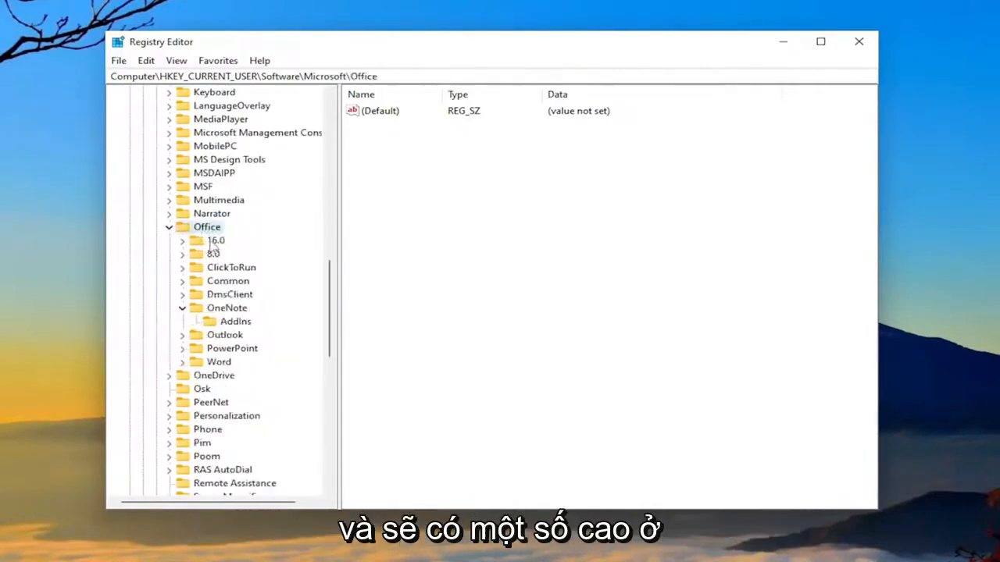
Expand the 16.0 key and open its Outlook key, listing its subkeys
click(216, 241)
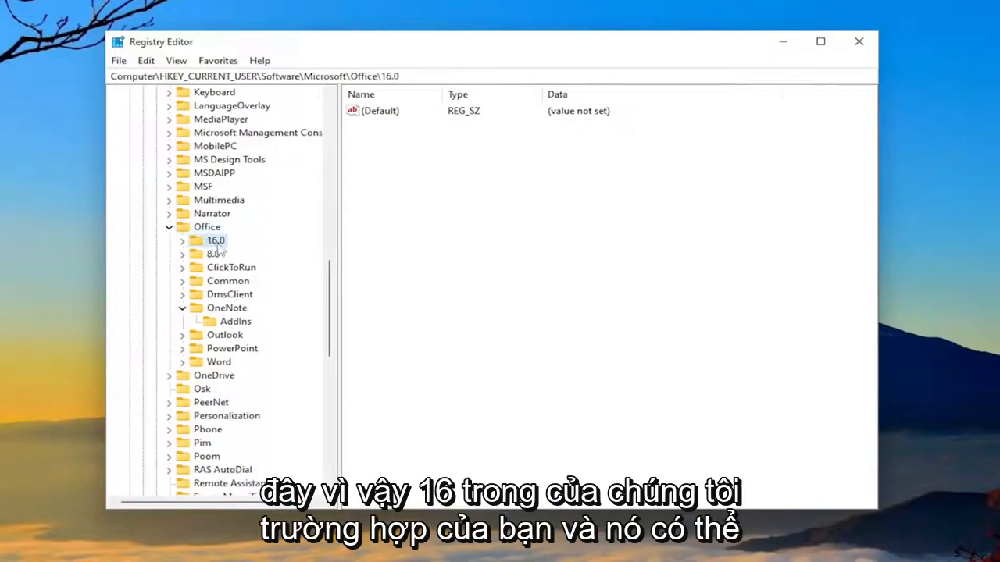
click(181, 240)
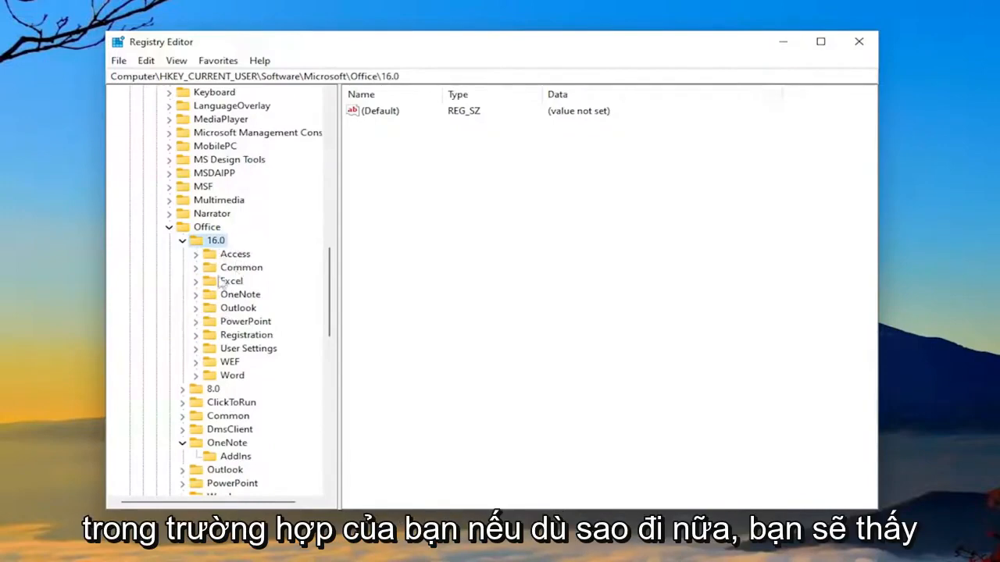
click(238, 307)
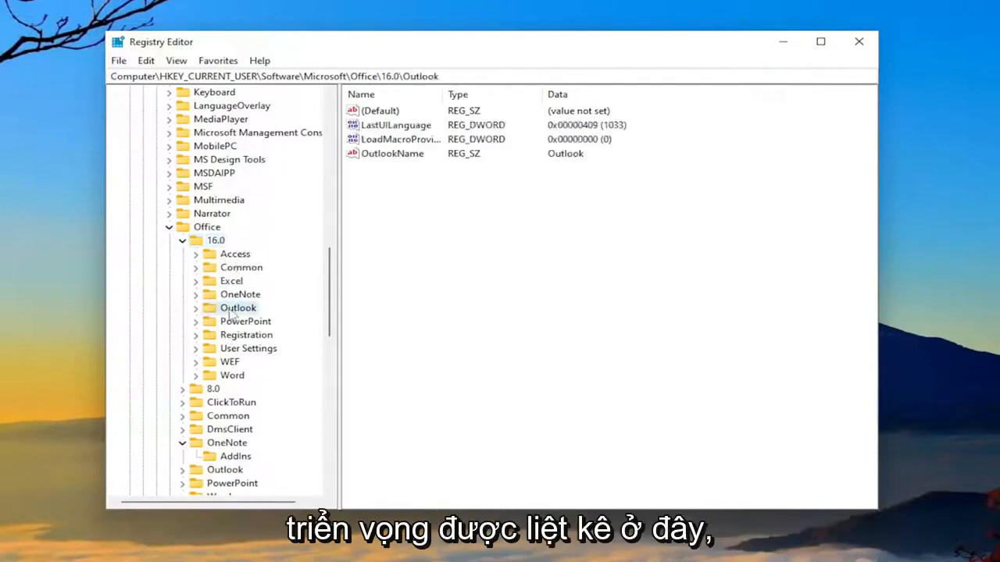
double_click(237, 307)
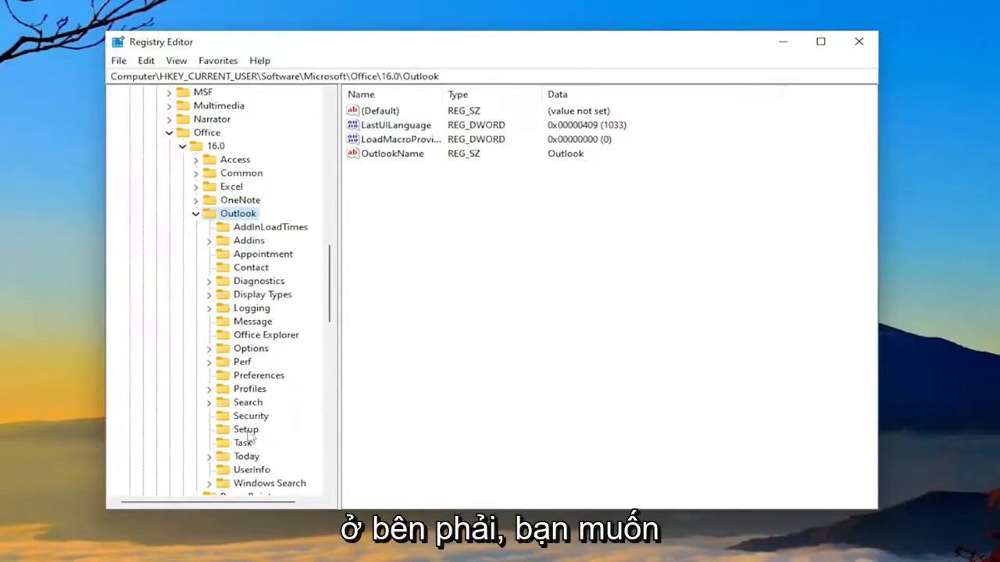
In Outlook's Setup key, delete the CreateWelcome and First-Run values
click(245, 428)
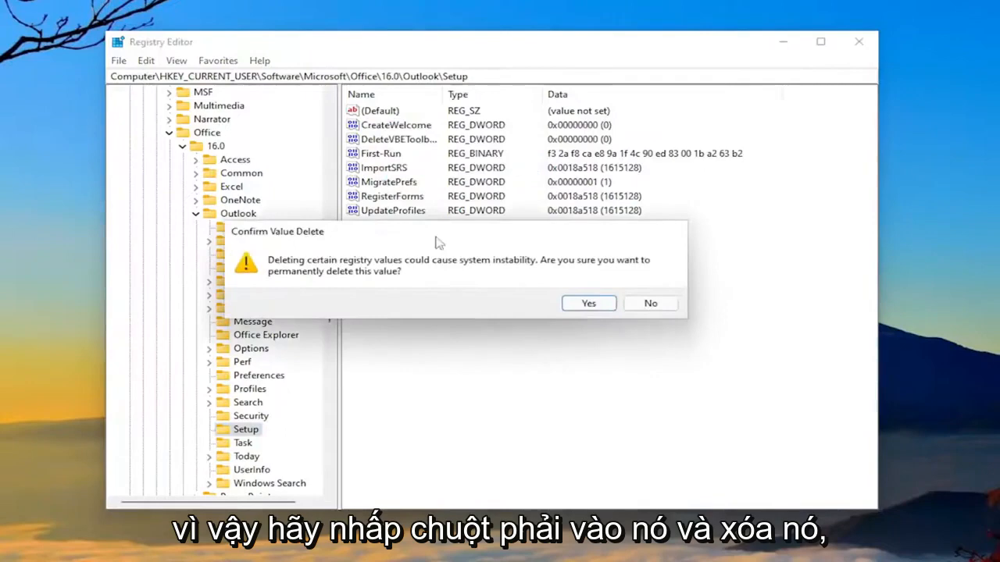
click(588, 303)
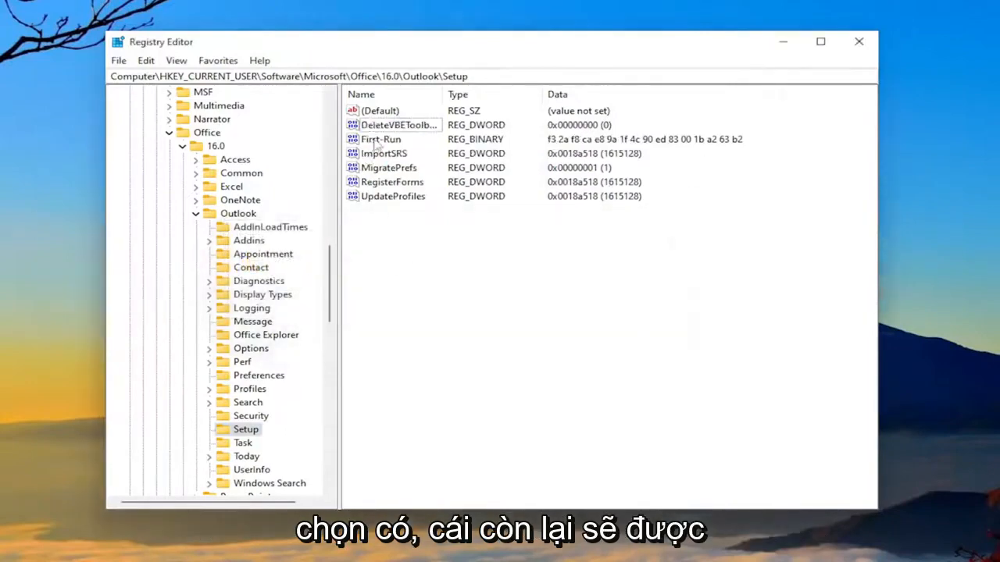
click(381, 139)
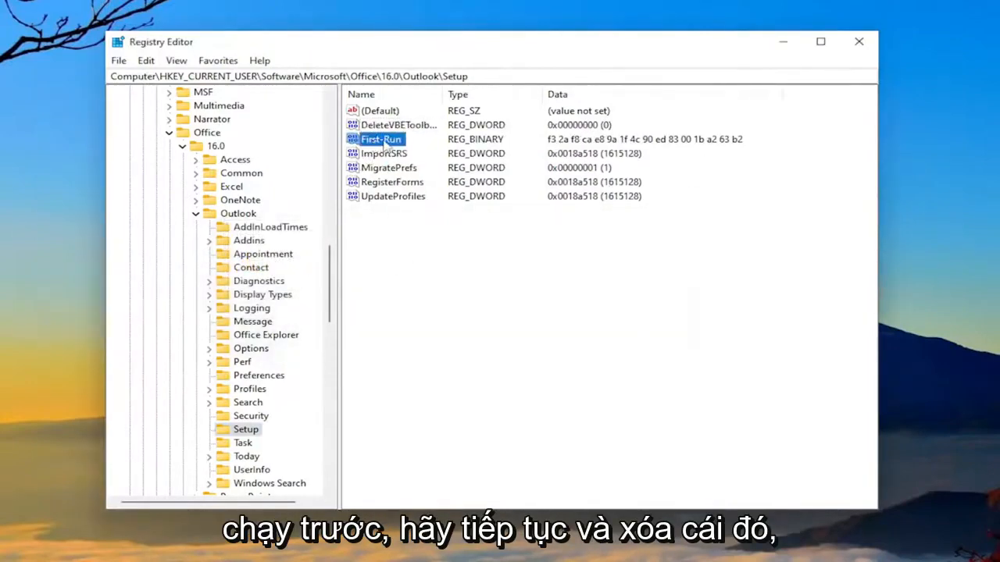
right_click(381, 139)
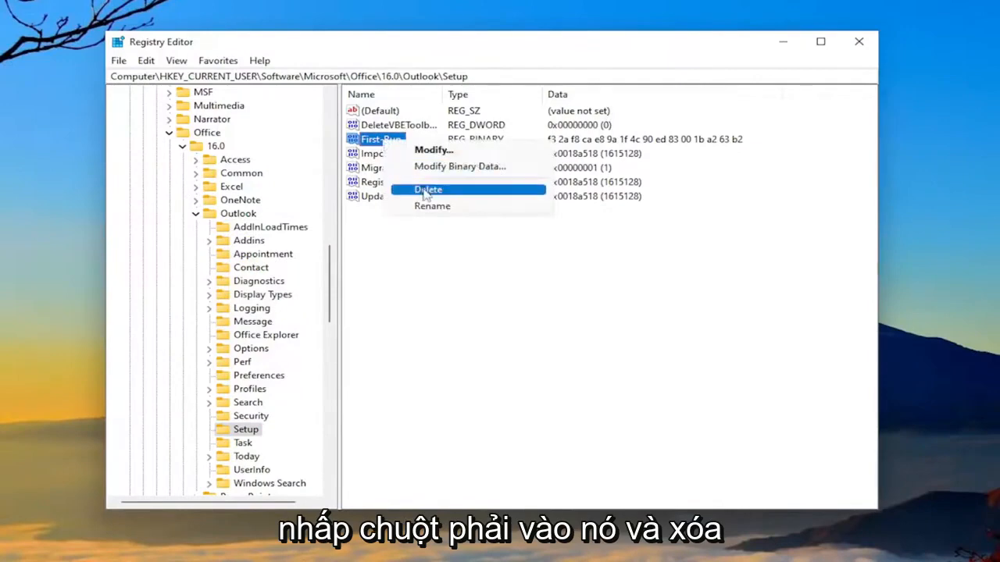
click(428, 190)
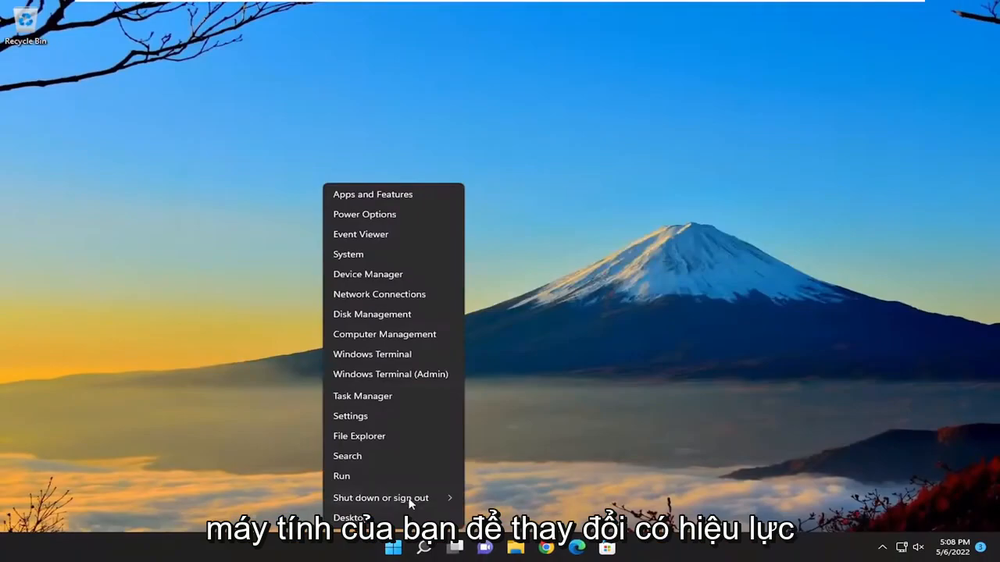
Restart the PC from the Start quick-link shut down options
click(381, 497)
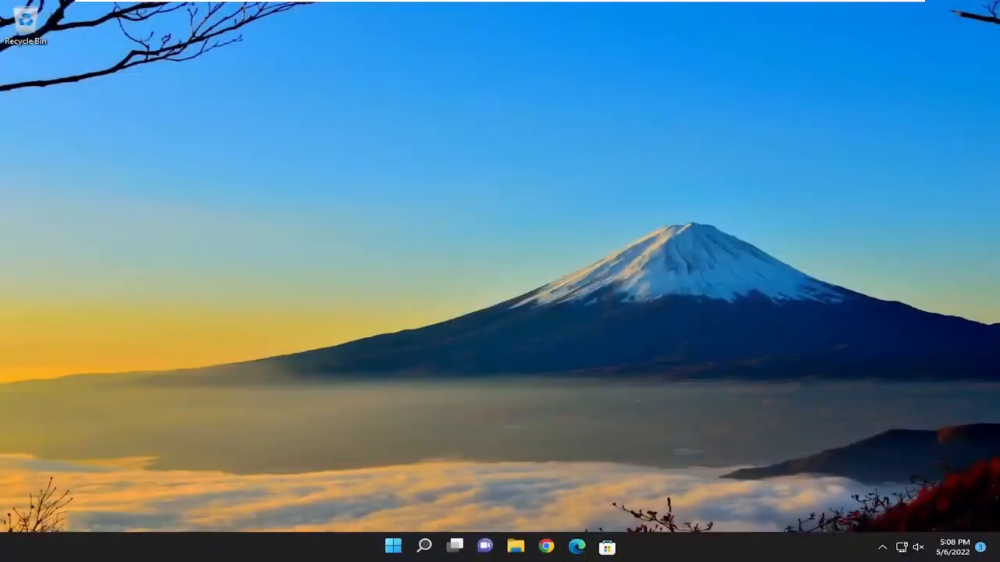
Search Windows for 'outlook' to show the Outlook app as best match
click(425, 546)
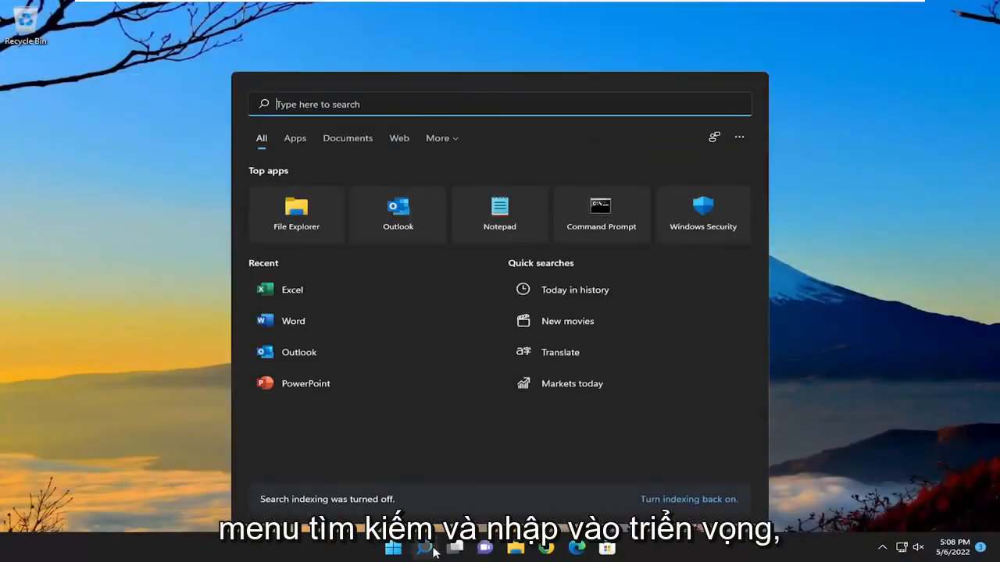
text(outlook)
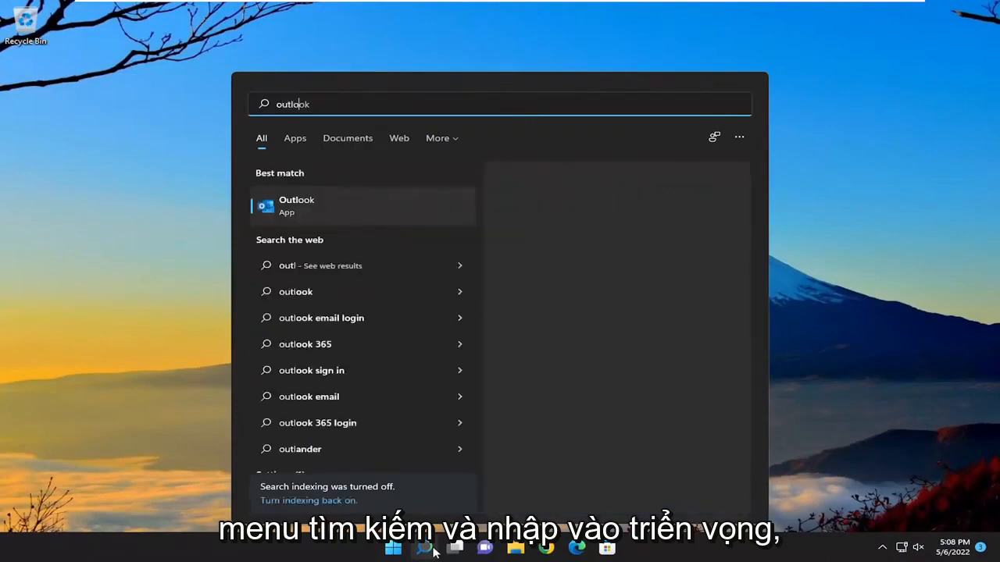